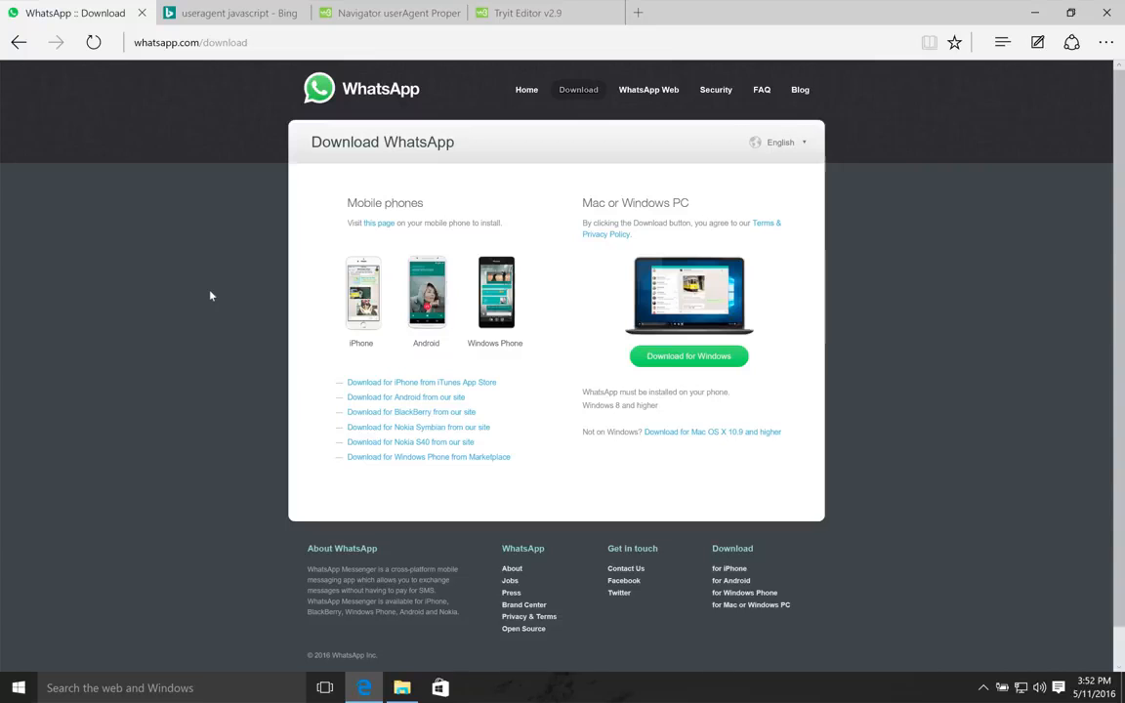
pyautogui.moveTo(248, 88)
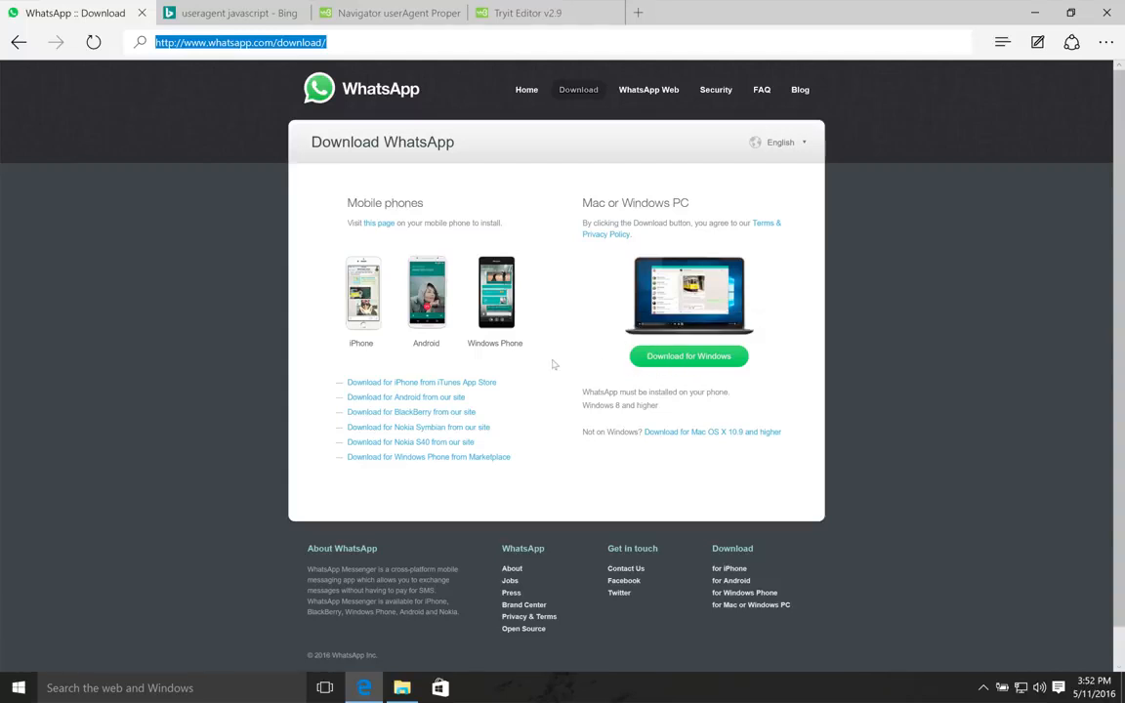
pyautogui.moveTo(437, 640)
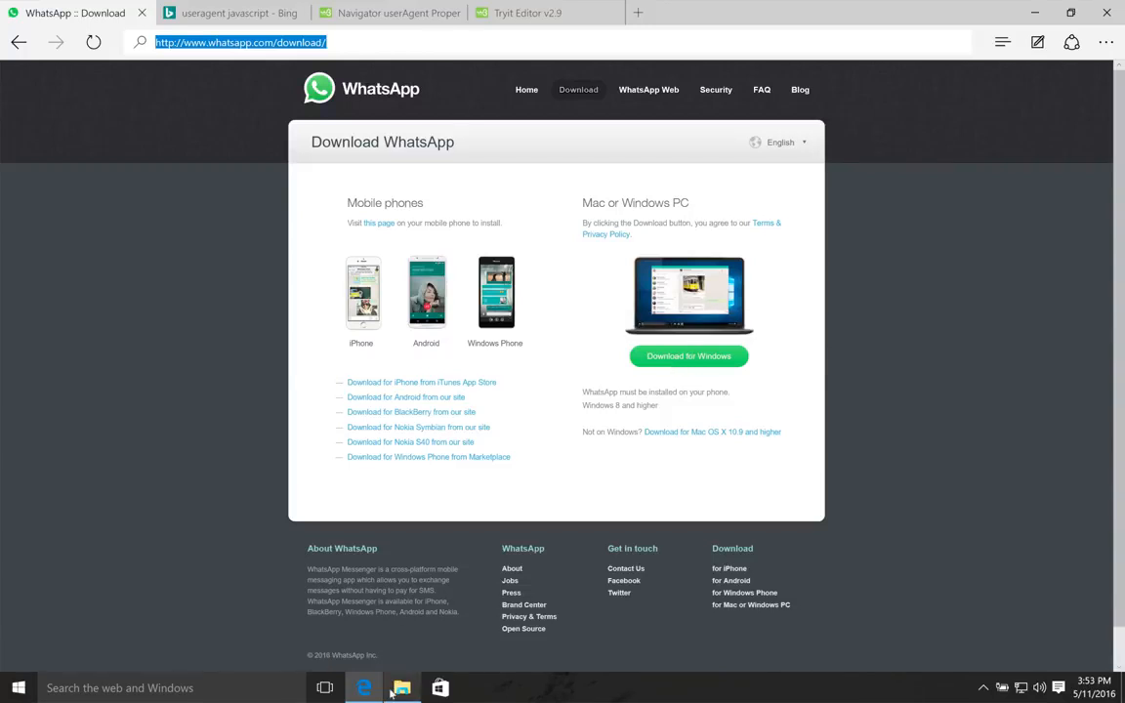
# - Go to the Downloads folder and select the WhatsAppSetup installer
pyautogui.click(403, 688)
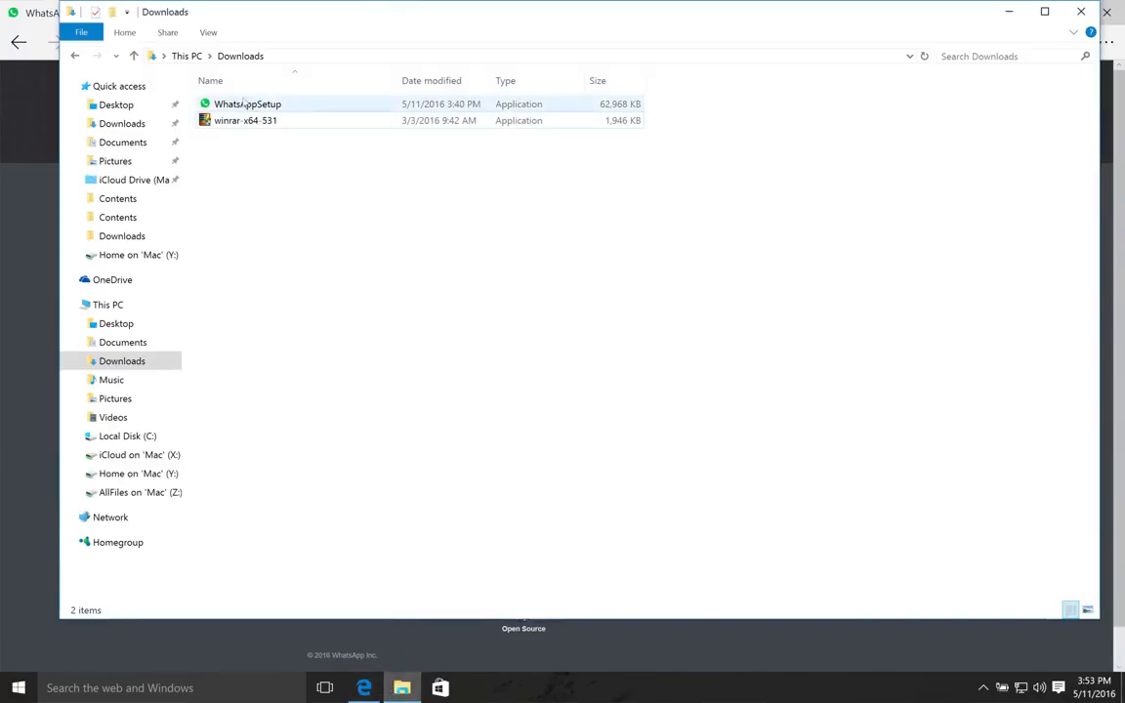
pyautogui.click(246, 104)
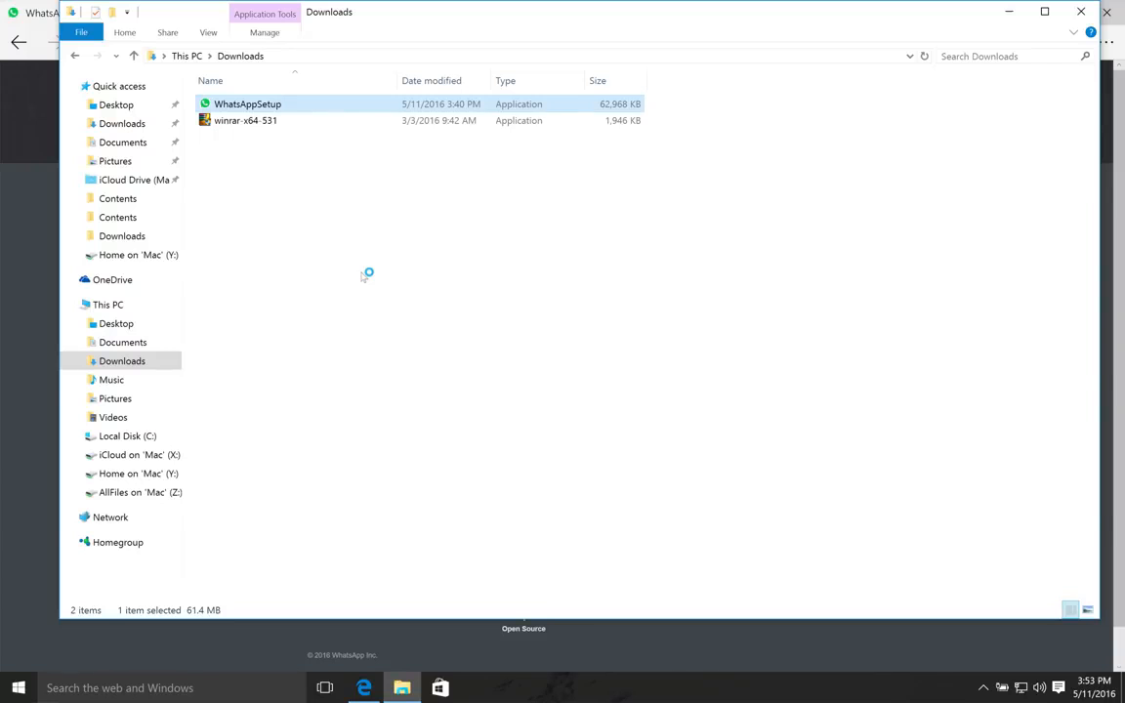
# - Run the WhatsAppSetup installer and let the WhatsApp window load
pyautogui.doubleClick(246, 103)
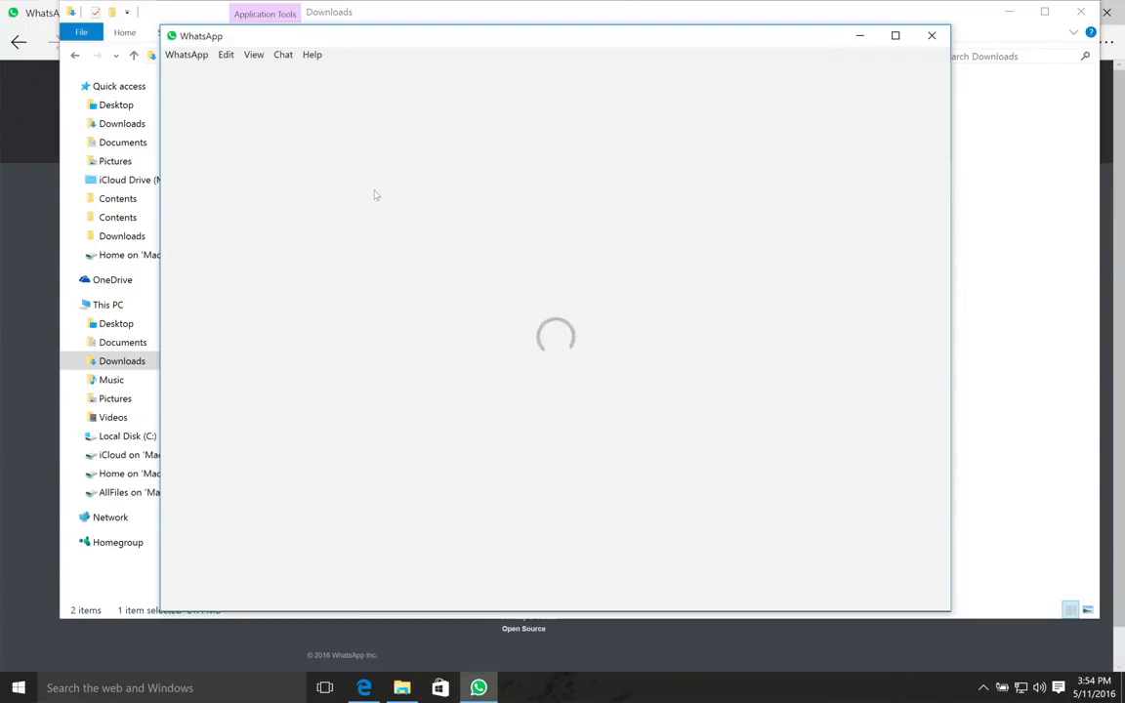
pyautogui.moveTo(277, 174)
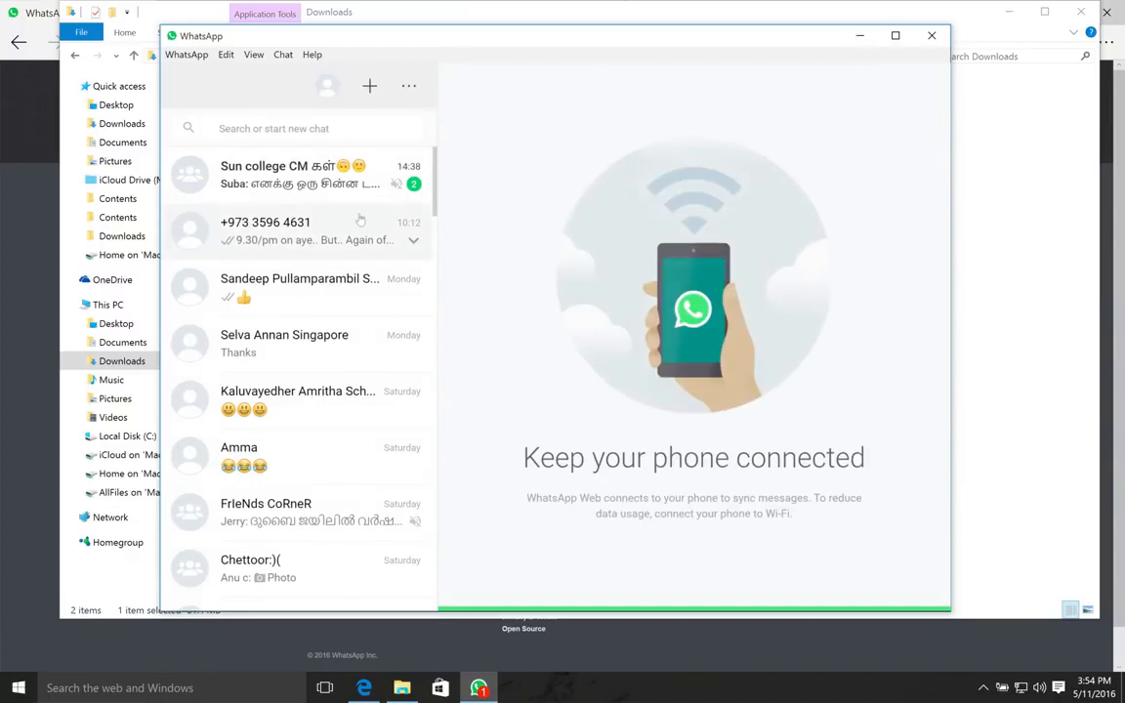
pyautogui.scroll(-3)
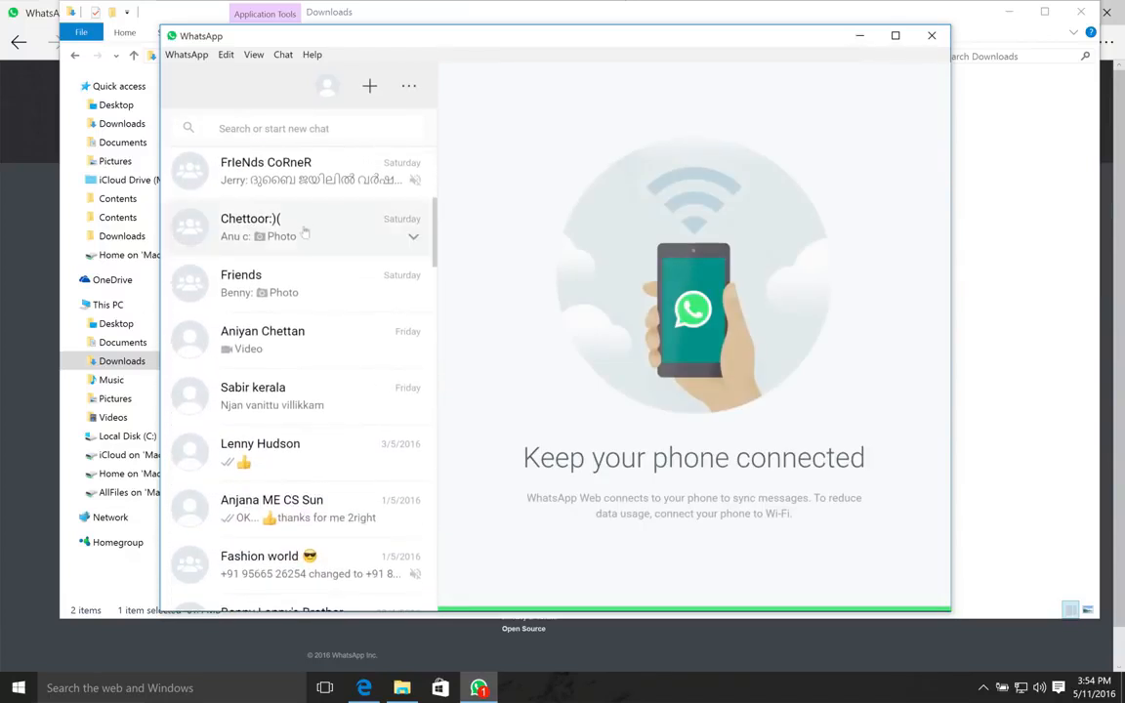
pyautogui.scroll(-3)
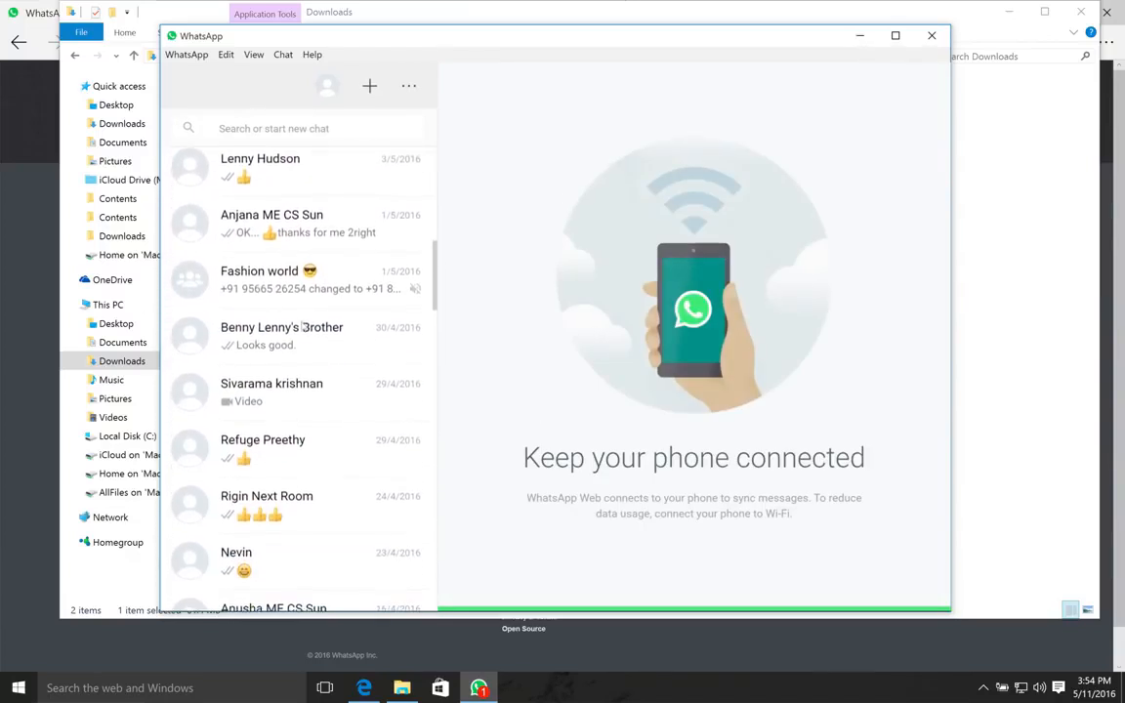
pyautogui.scroll(-3)
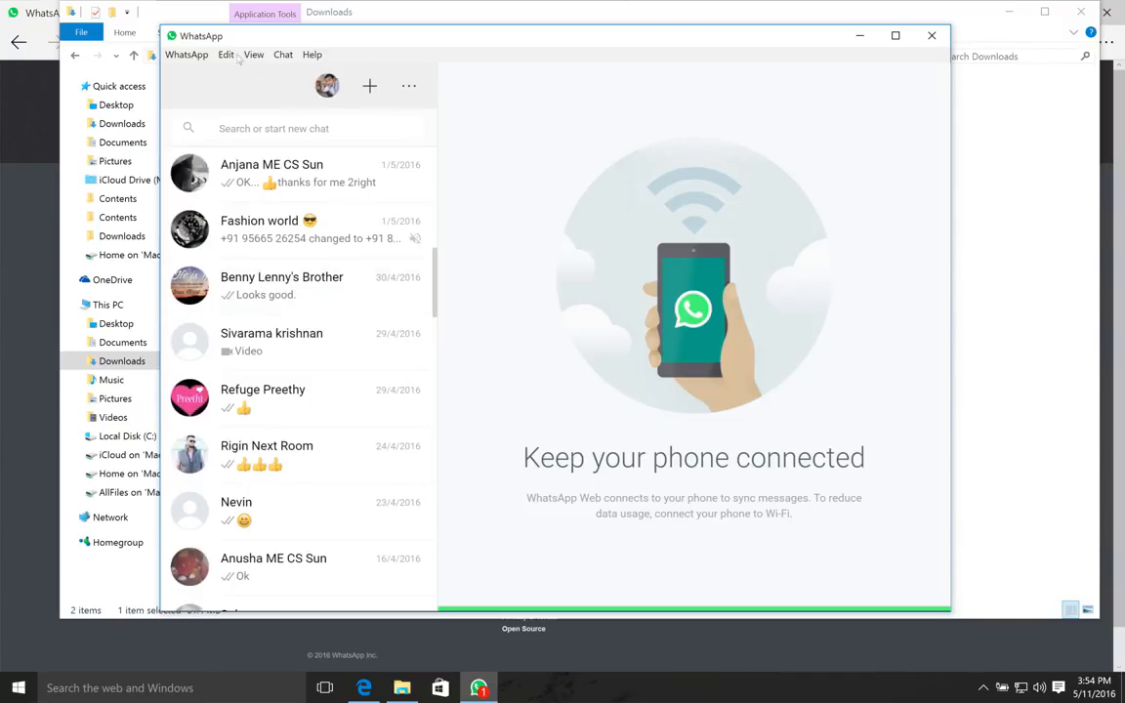
# - Browse the WhatsApp, Edit and Chat menus, then dismiss them
pyautogui.click(185, 55)
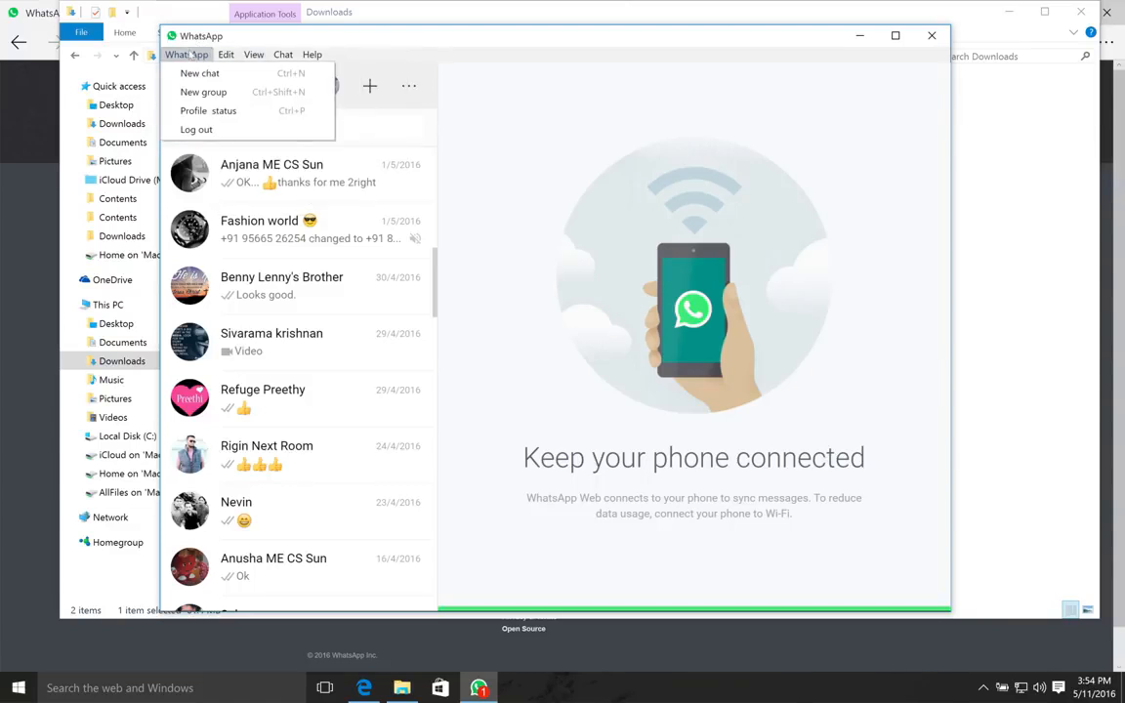
pyautogui.moveTo(203, 92)
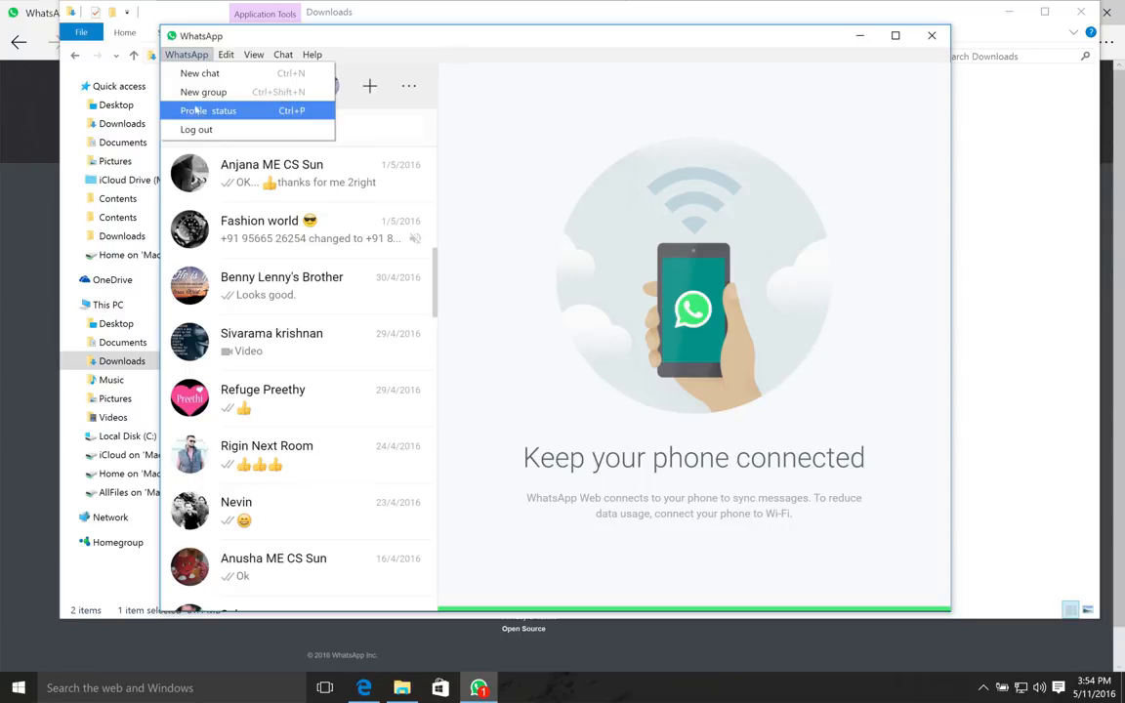
pyautogui.click(227, 55)
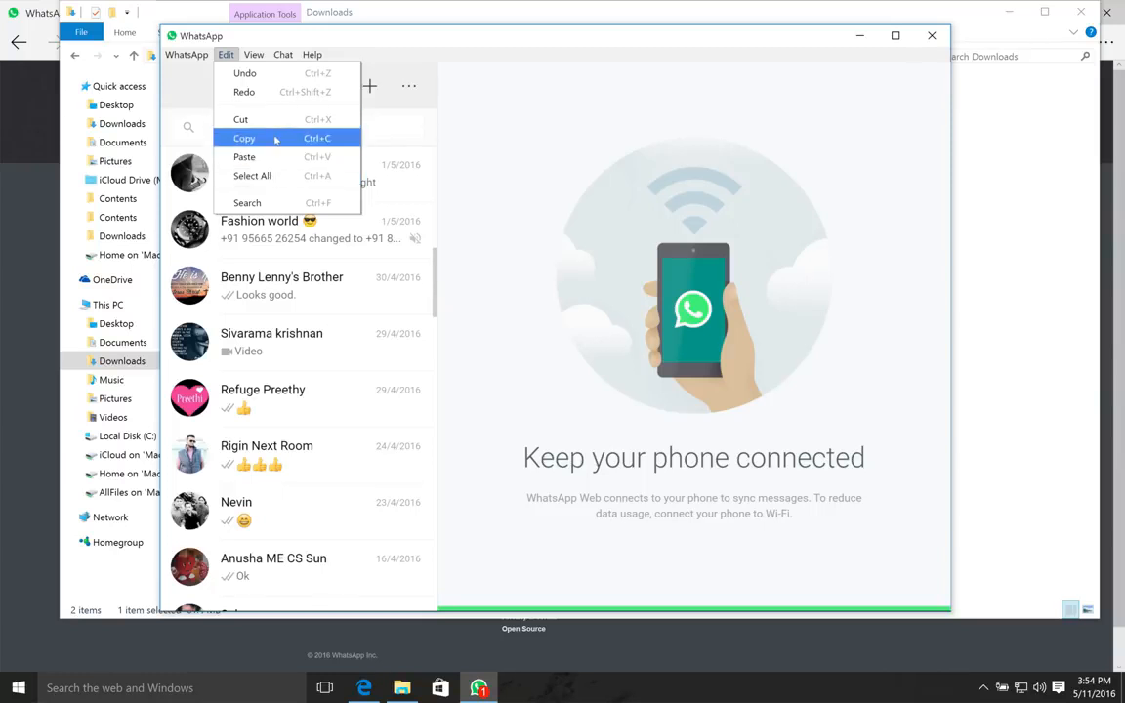
pyautogui.click(283, 54)
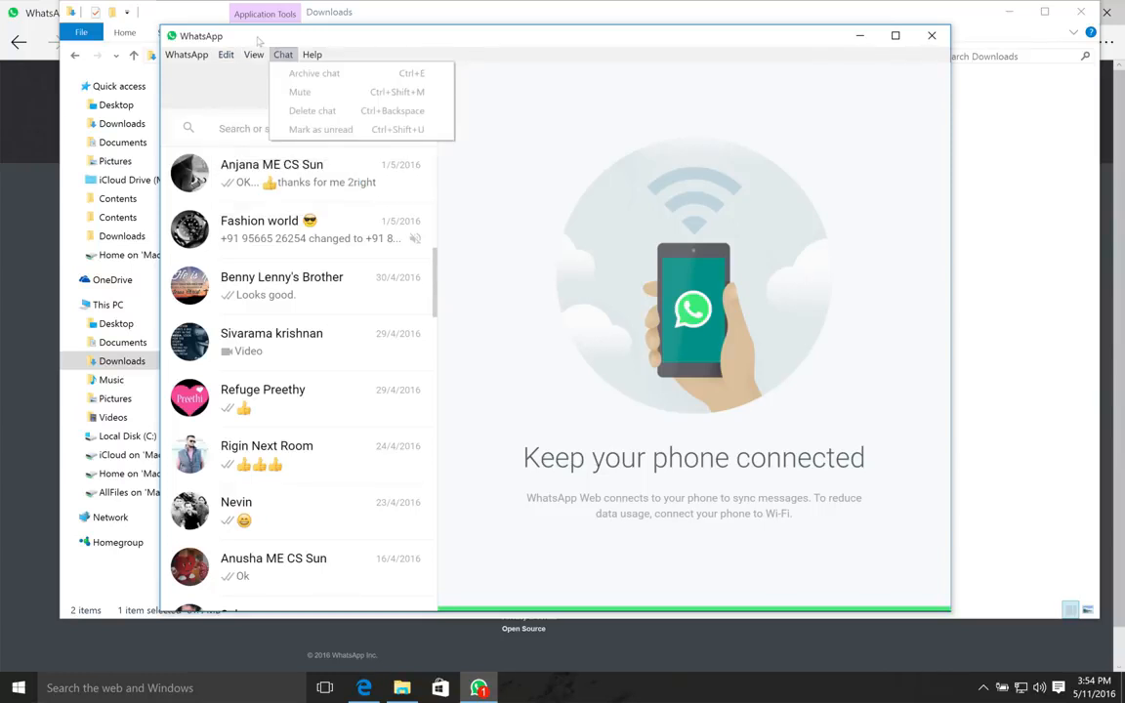
pyautogui.click(254, 55)
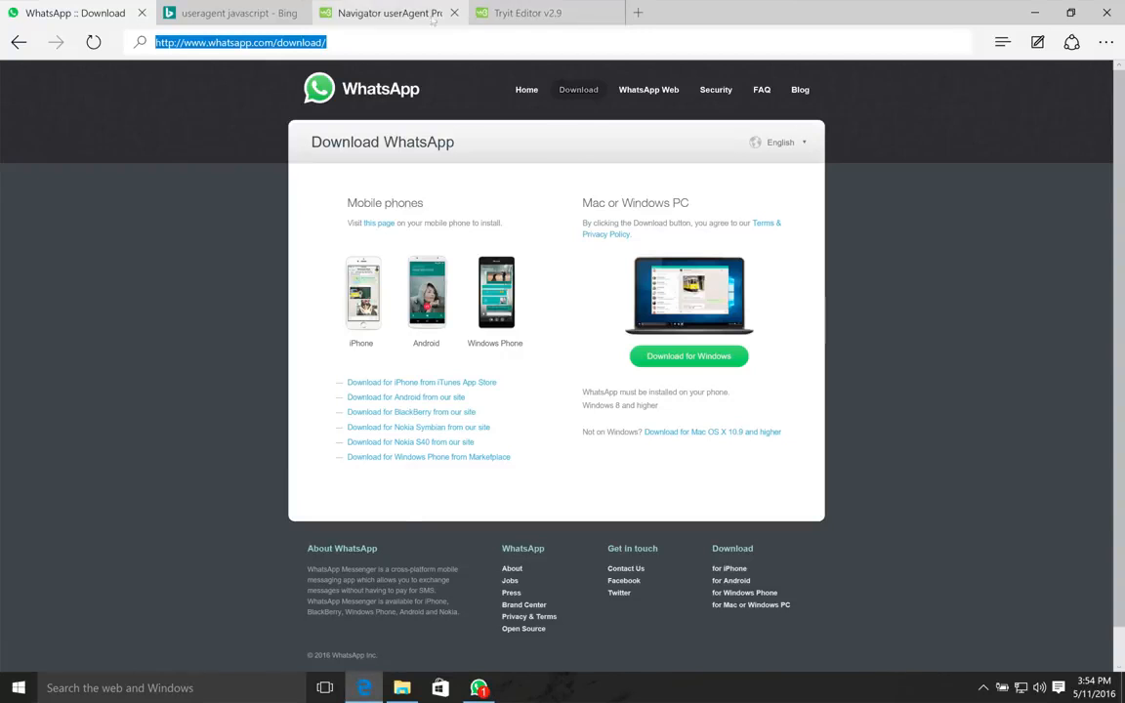
# - In a new Edge tab, enter the address openspeedtest.com/results/343434
pyautogui.click(637, 12)
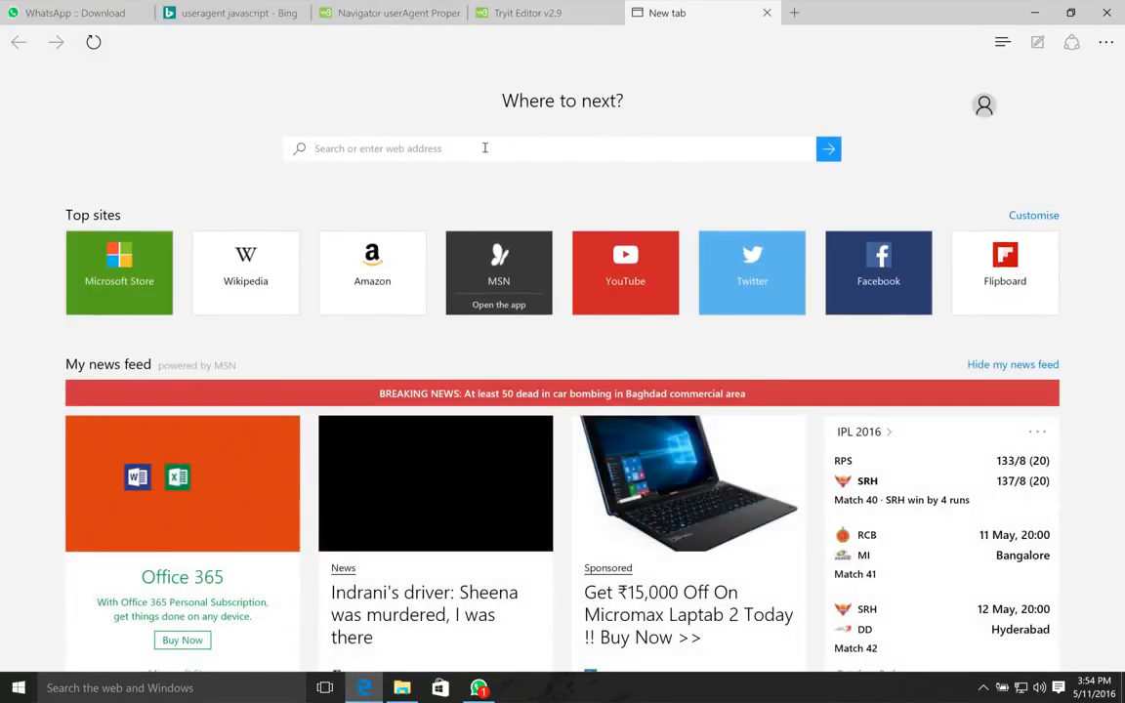
pyautogui.write('openspeedtest.com/results/343434')
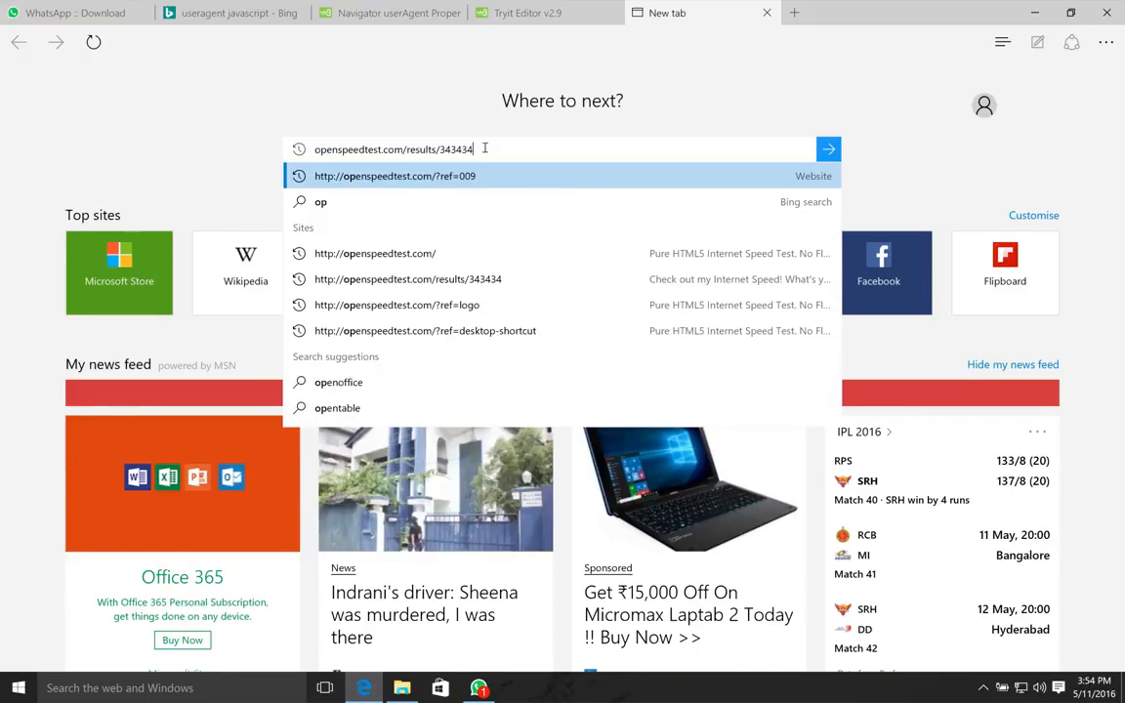